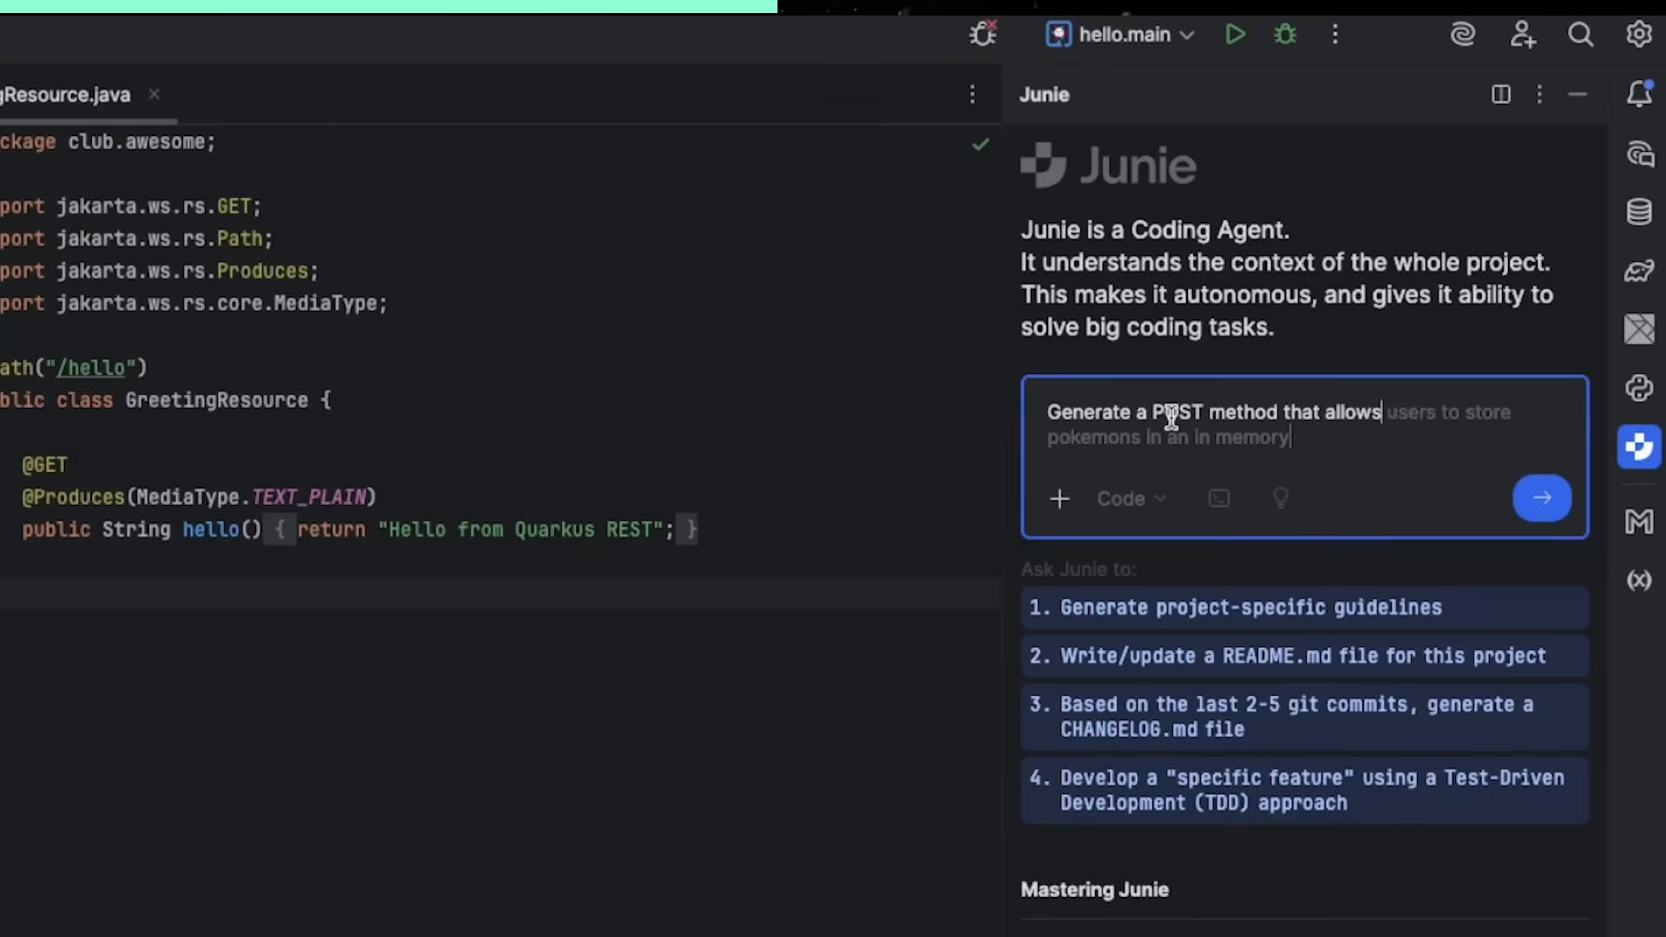
Send the in-memory pokemon POST endpoint request to Junie and skip the suggested test run
left_click(1541, 497)
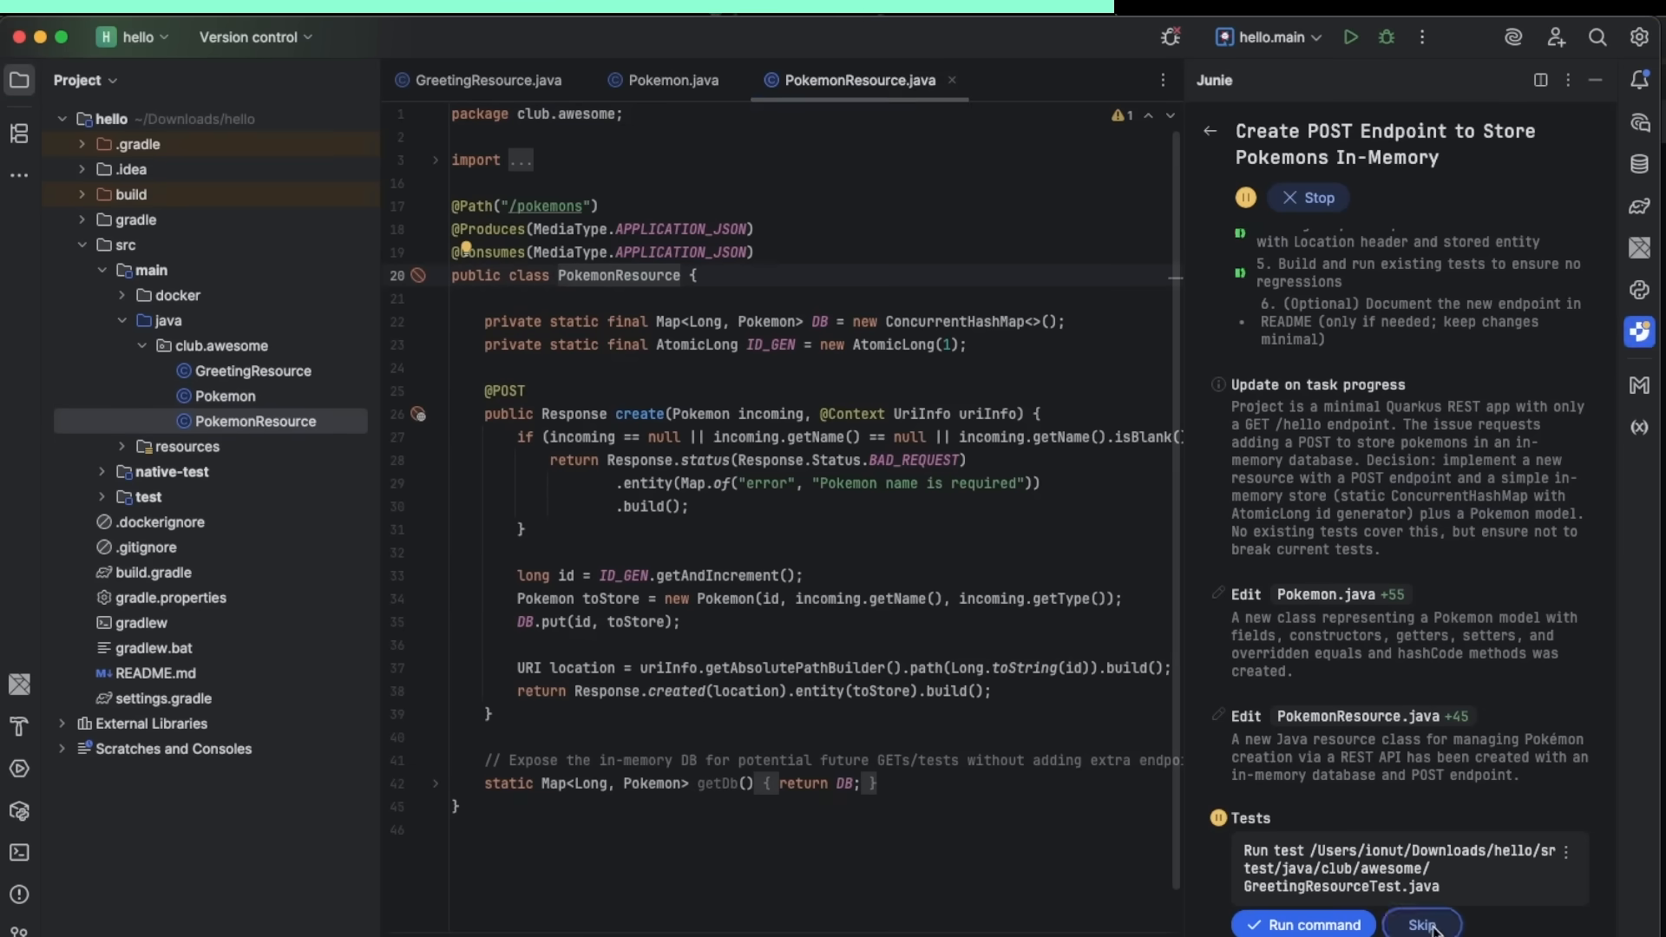
left_click(1425, 923)
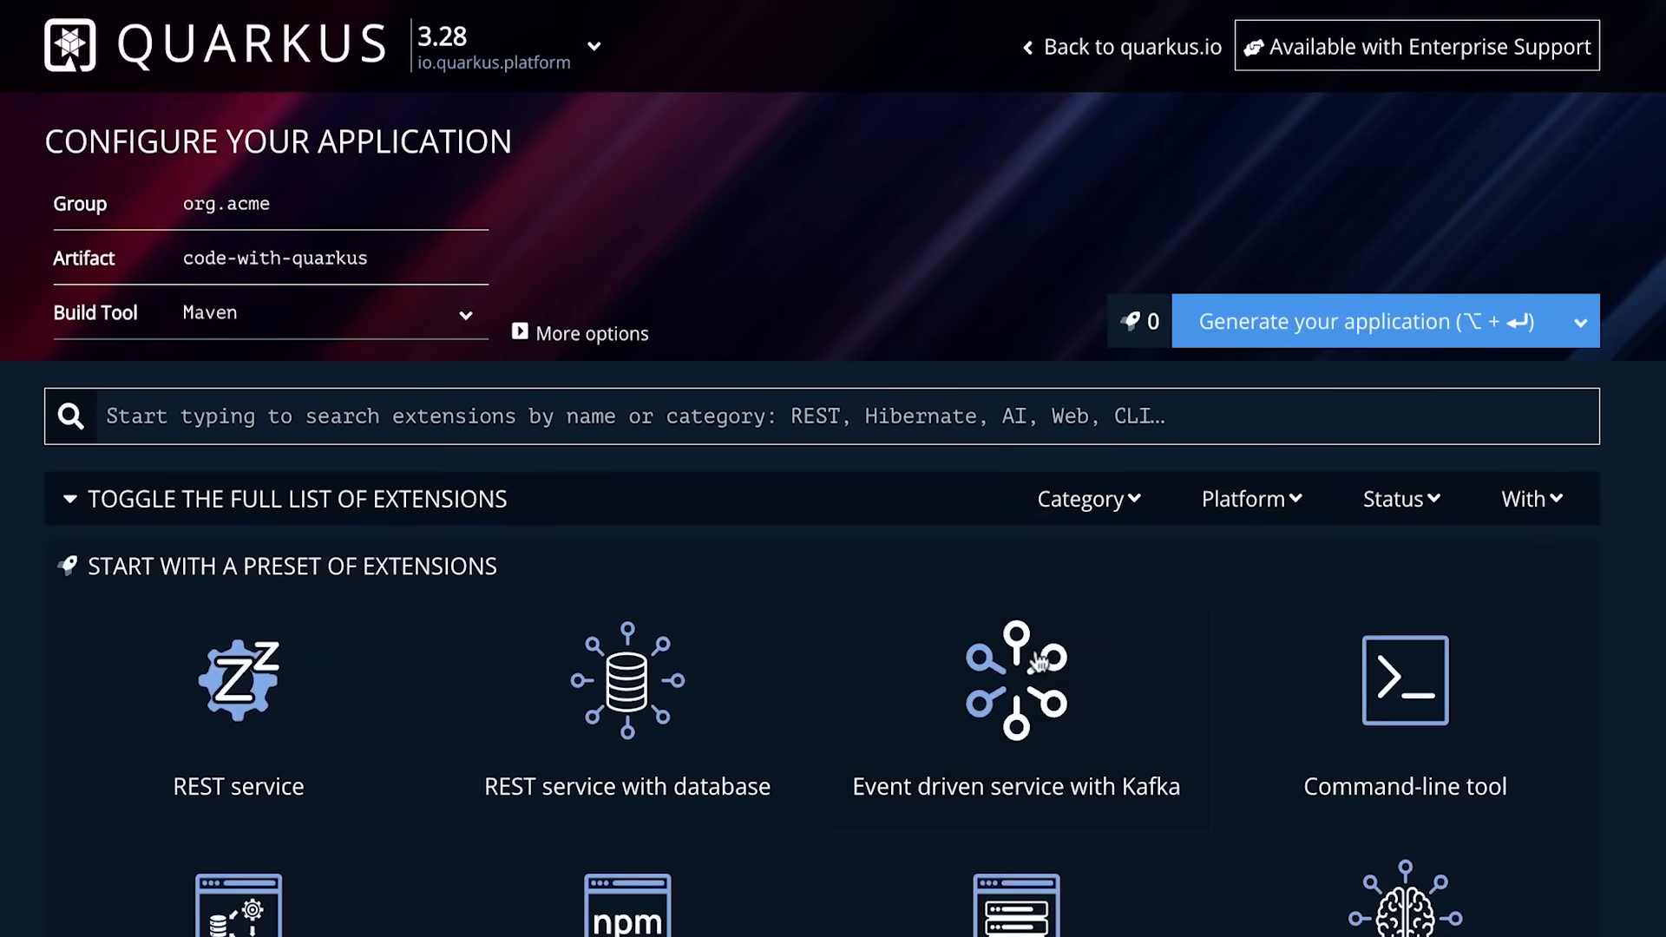
mouse_move(375, 330)
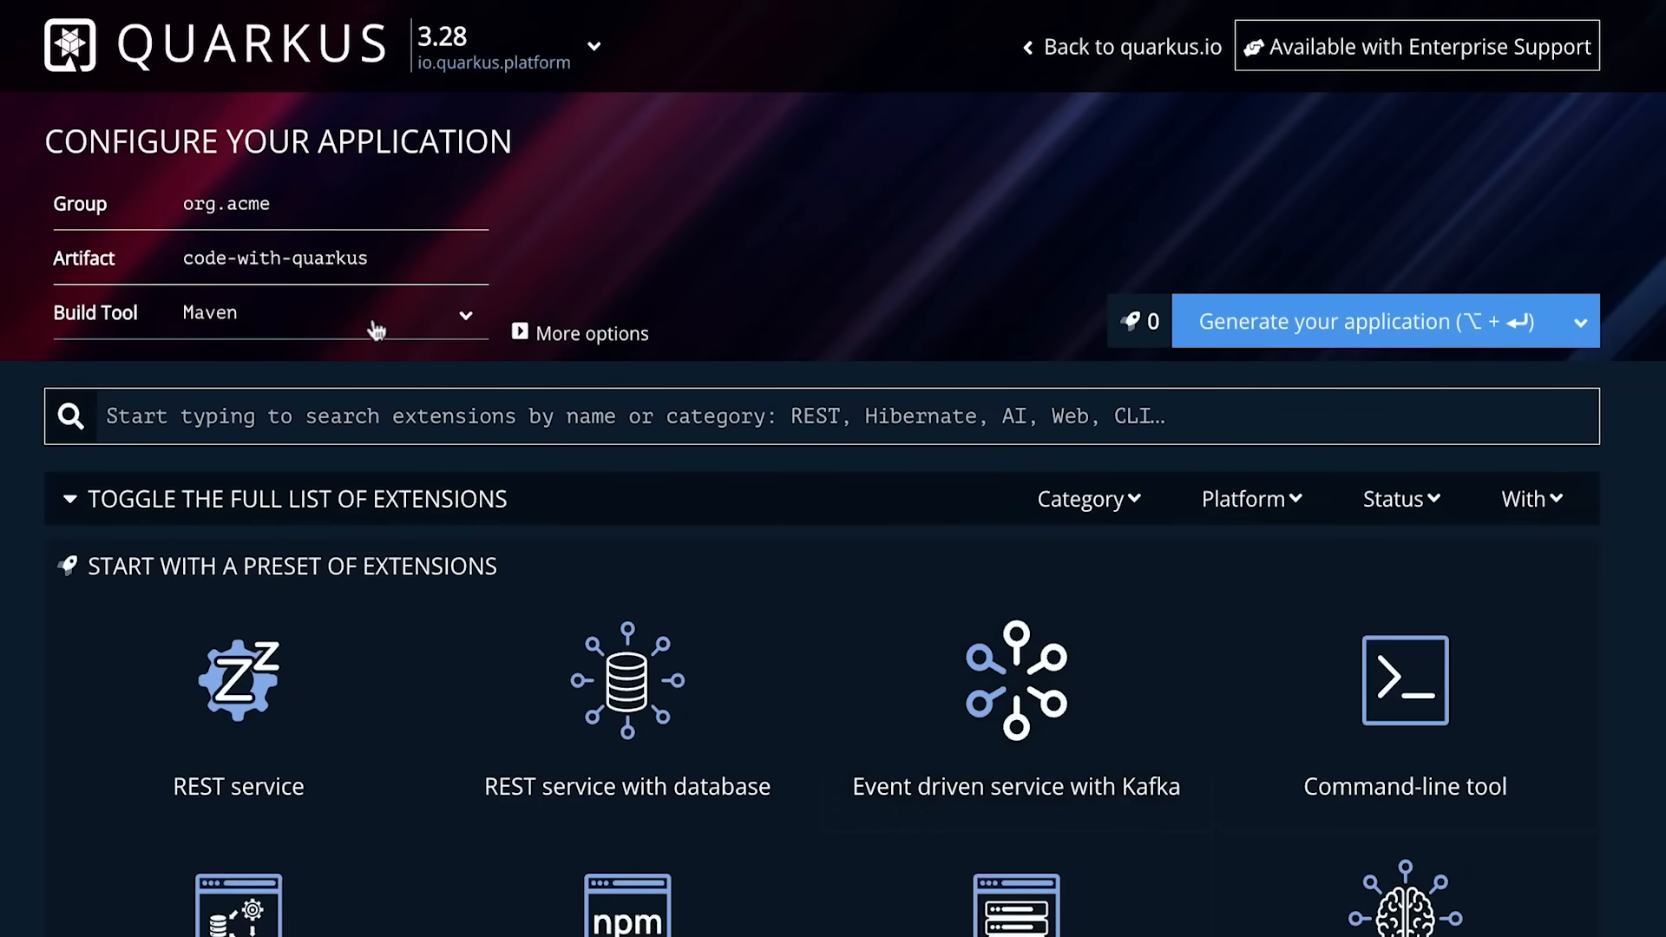
mouse_move(330, 323)
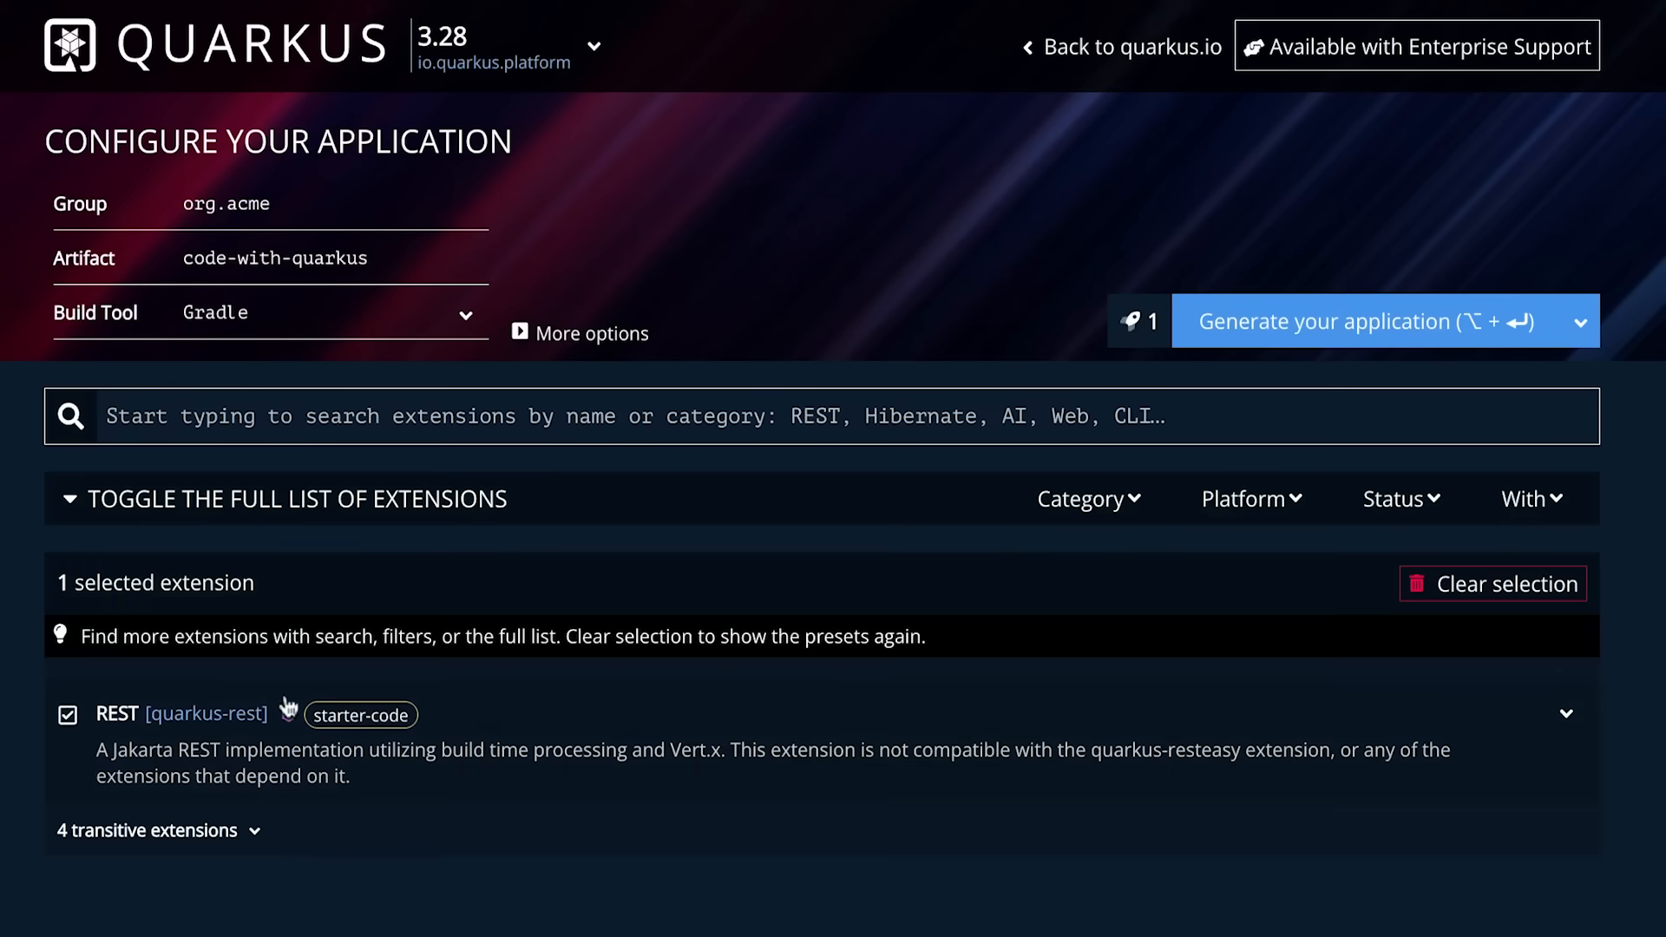
Generate the Gradle project with the REST extension so its download is ready
left_click(1361, 321)
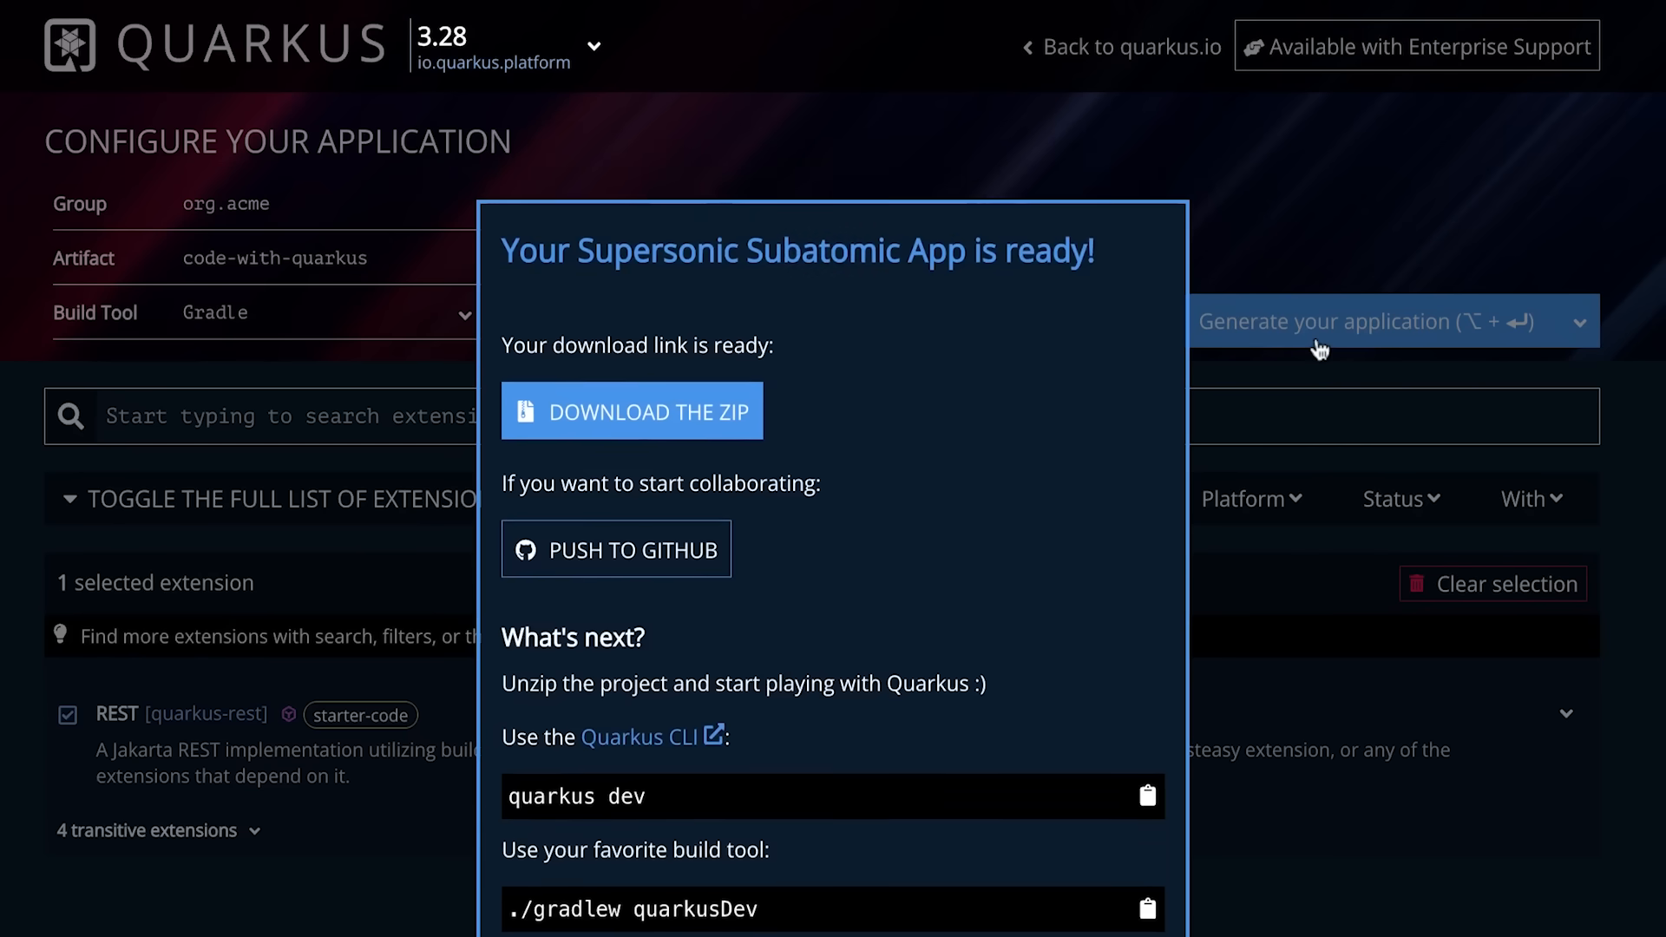